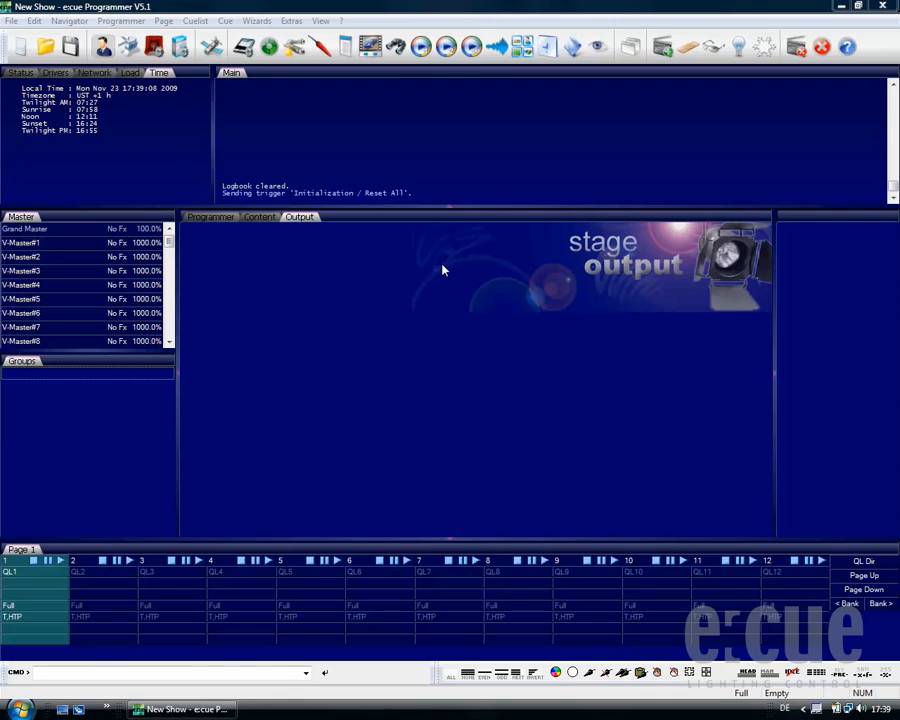
mouse_move(432, 280)
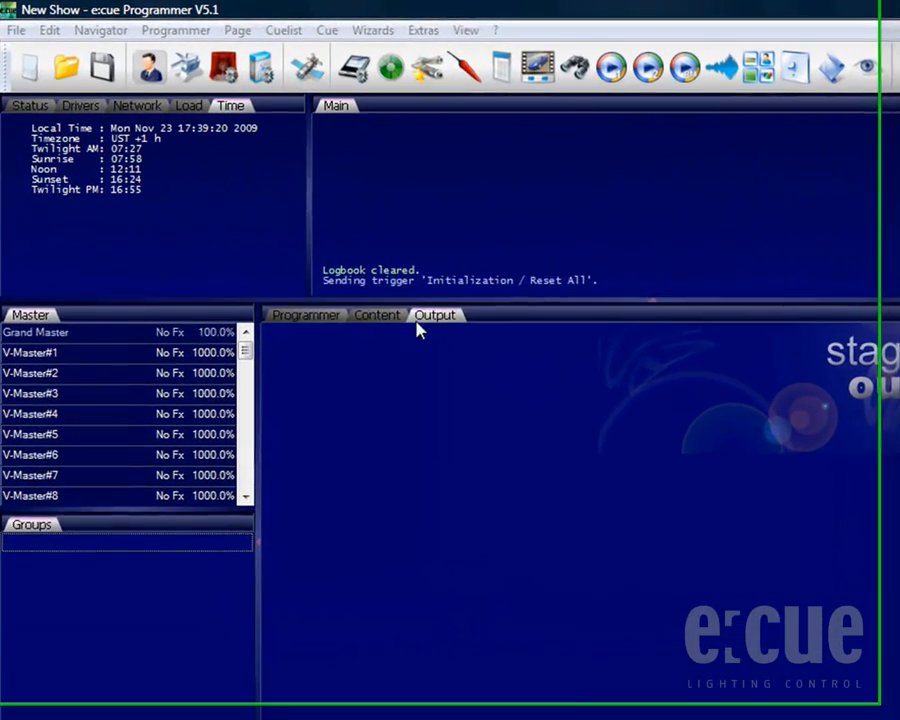
mouse_move(204, 70)
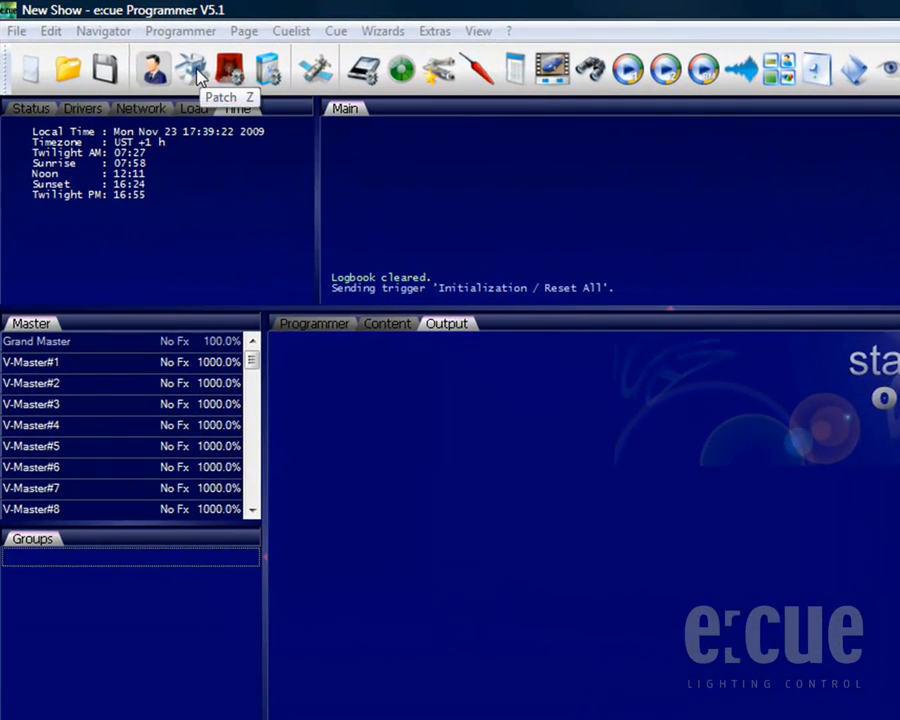
Show the Fixture Patch window with universe U01 as the patch target
left_click(190, 70)
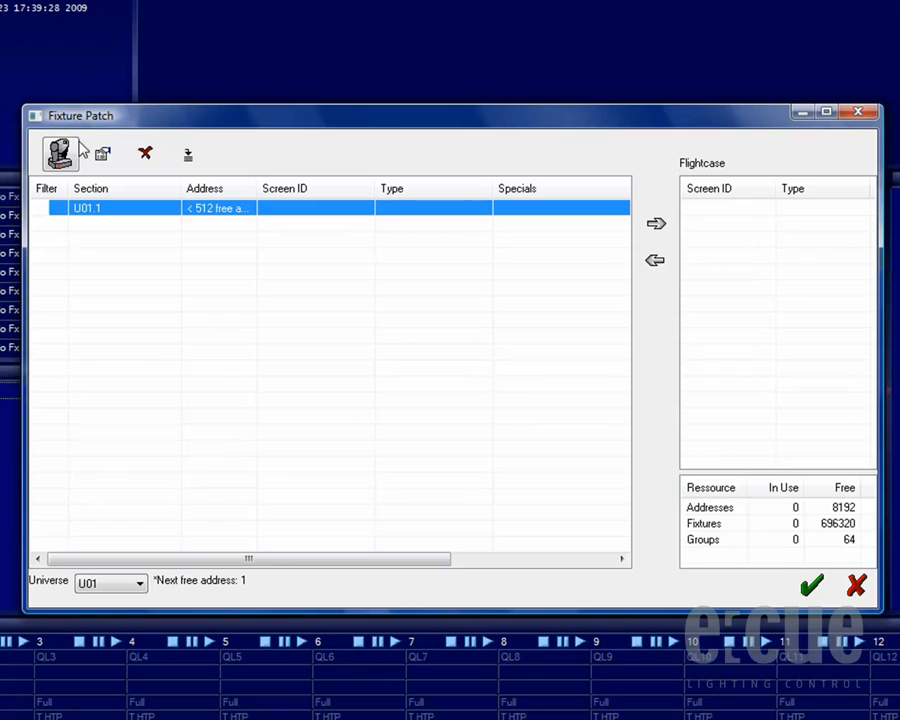
mouse_move(78, 164)
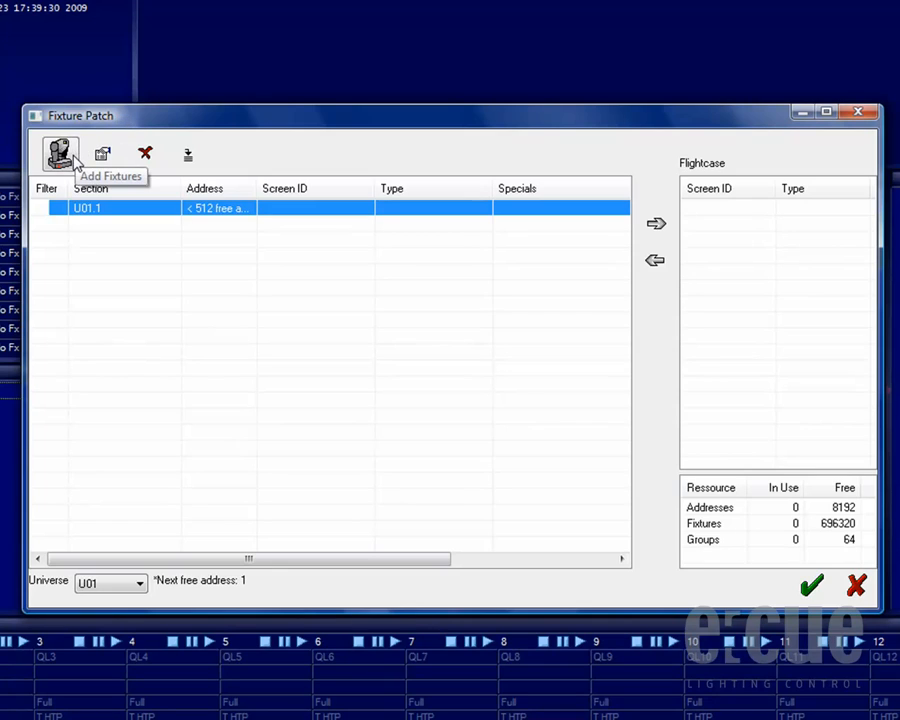
mouse_move(124, 444)
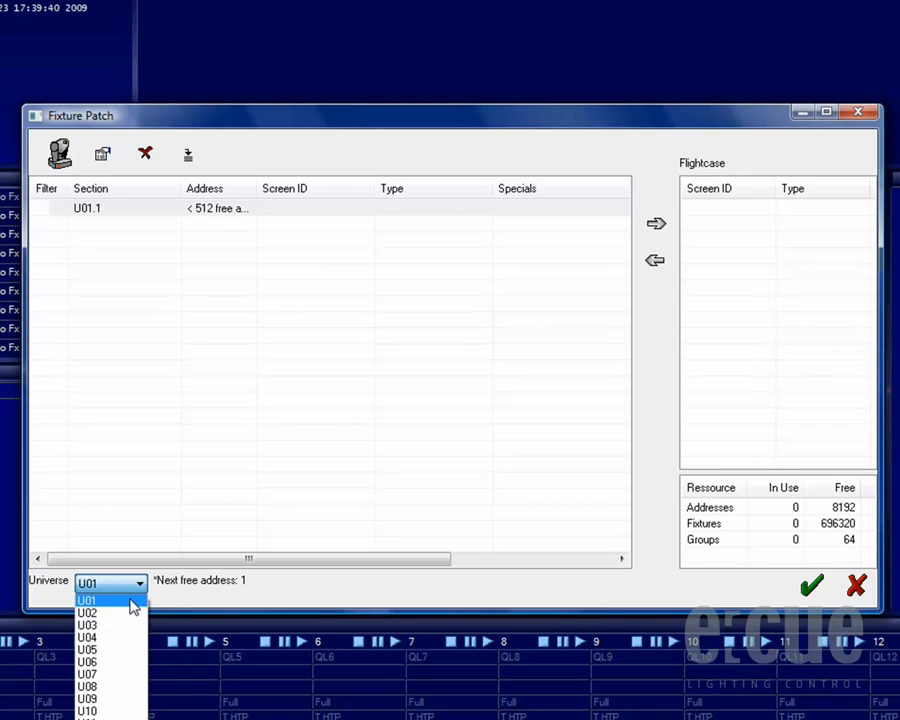
left_click(96, 600)
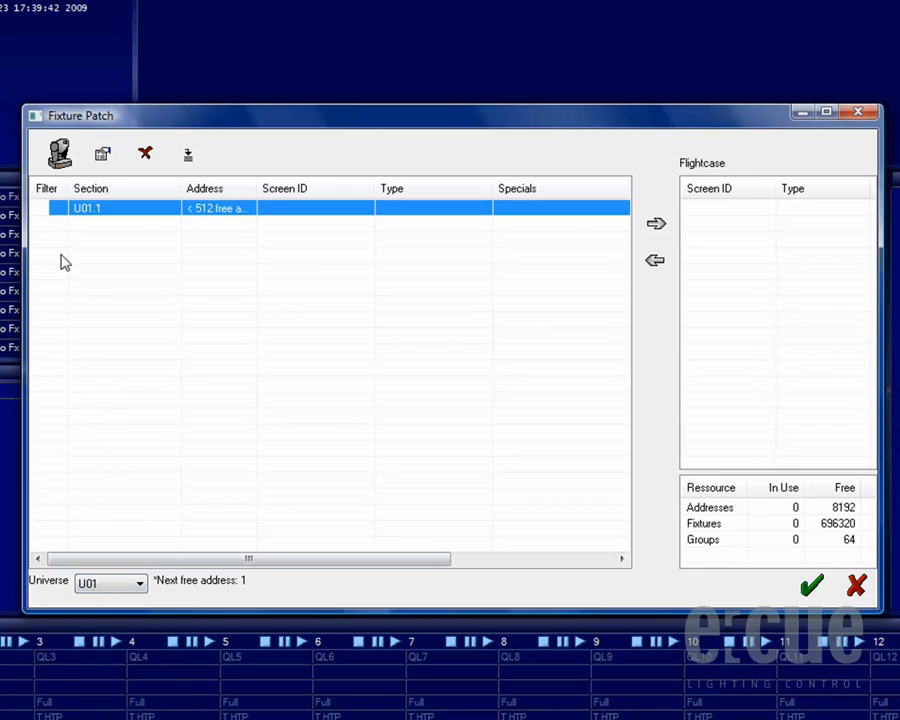
Insert 4 Generic RGB Fader fixtures at addresses 1, 4, 7 and 10 on U01
left_click(58, 156)
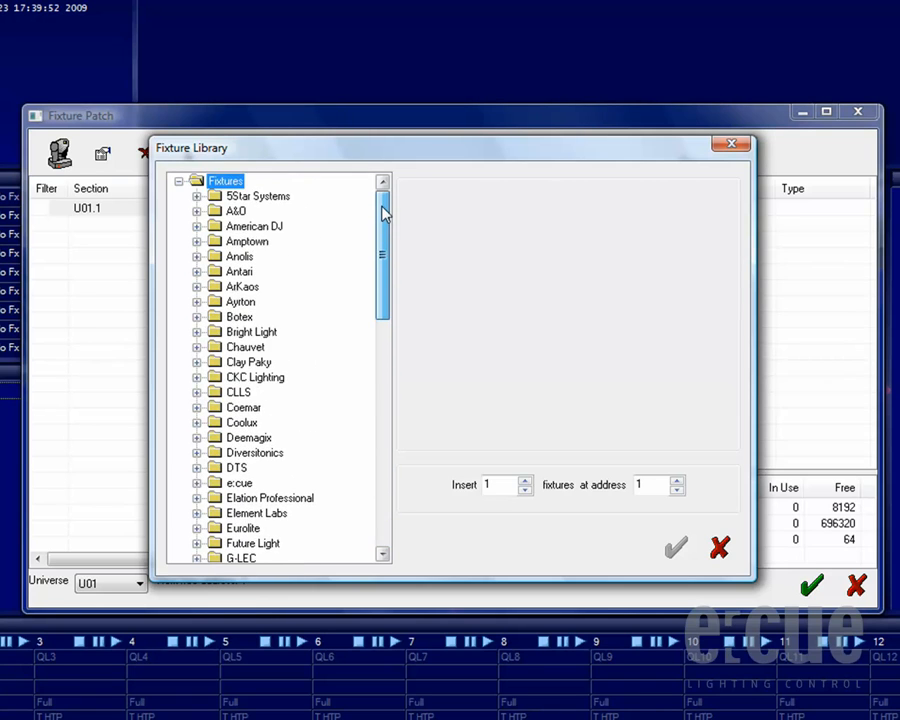
scroll("down", 3)
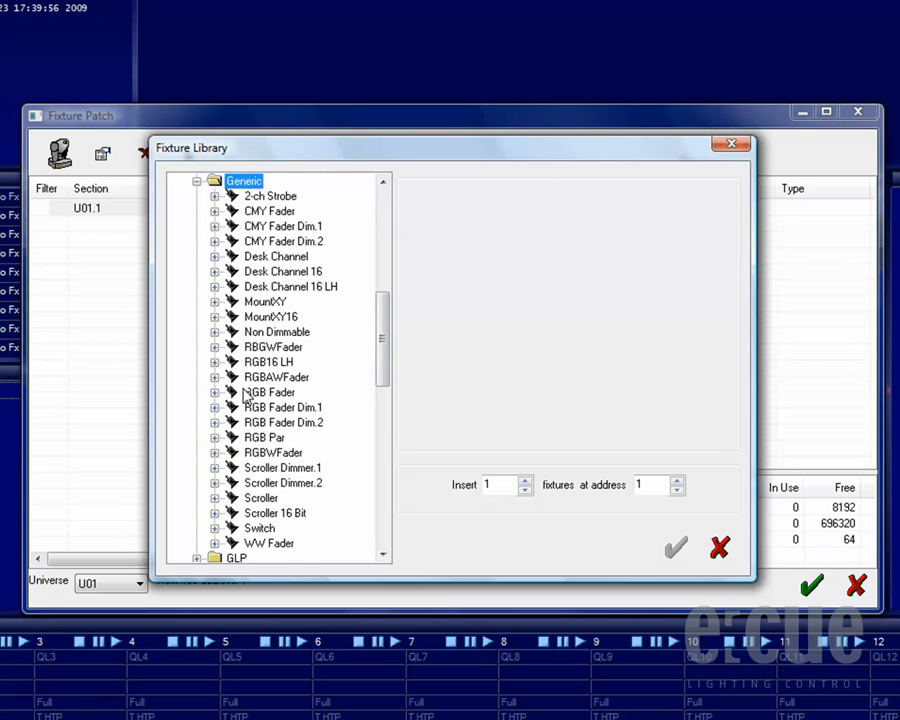
mouse_move(270, 316)
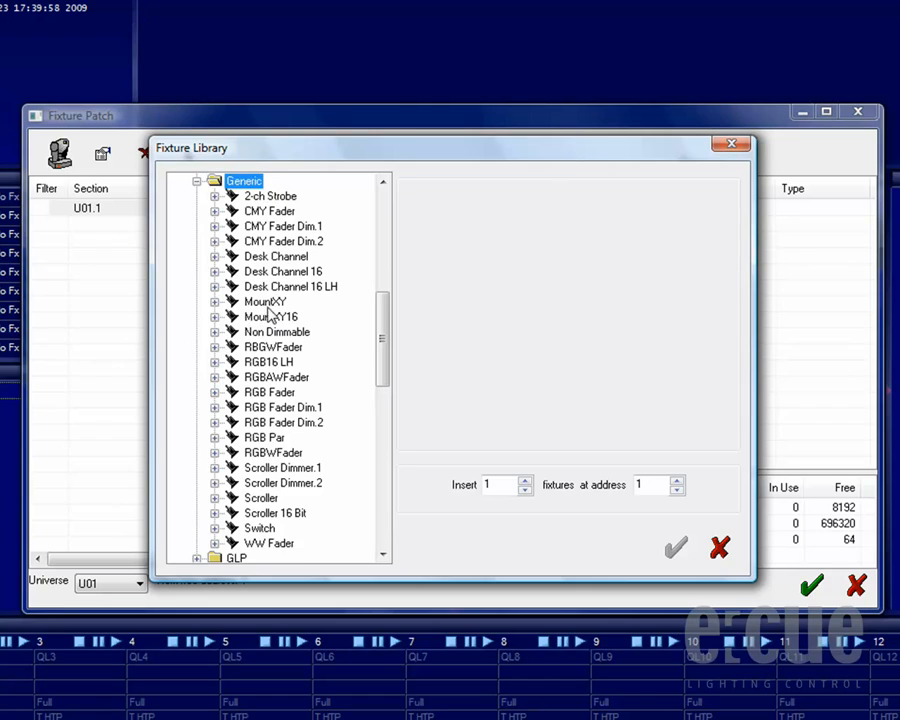
mouse_move(268, 412)
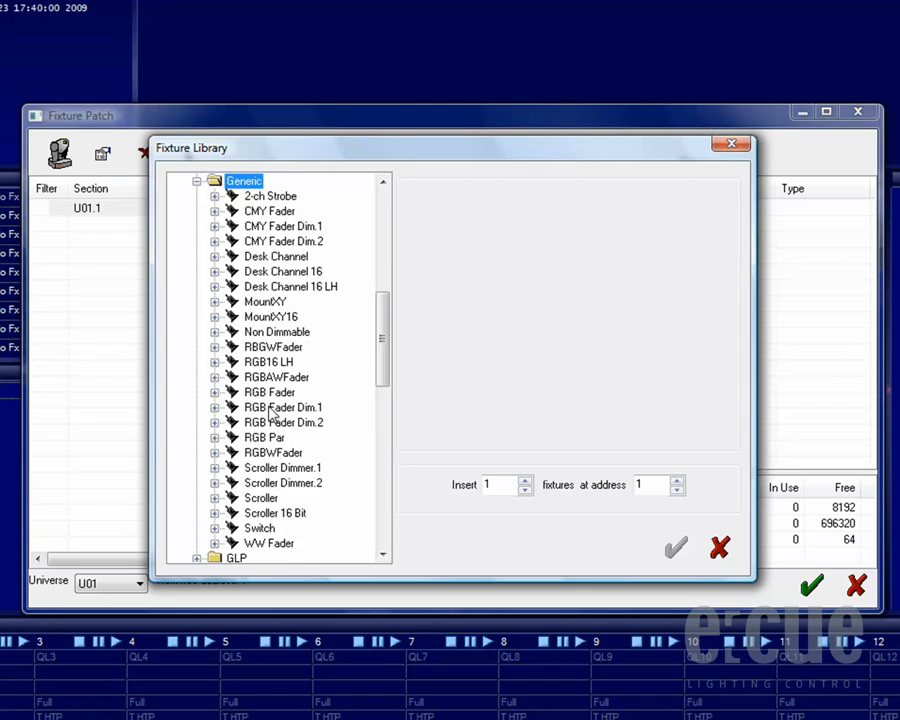
left_click(268, 392)
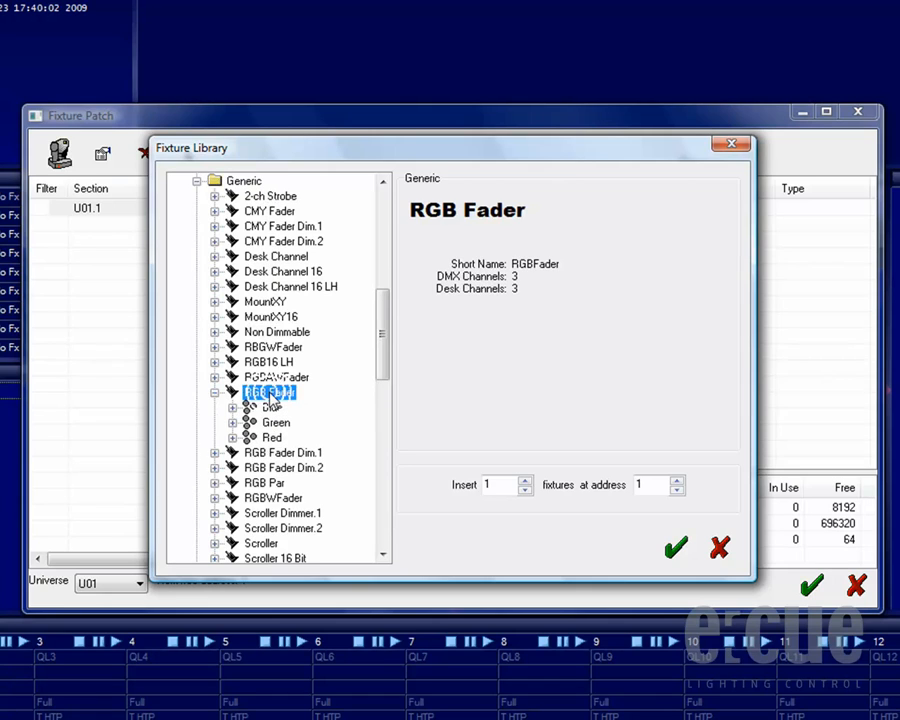
left_click(514, 480)
type("4")
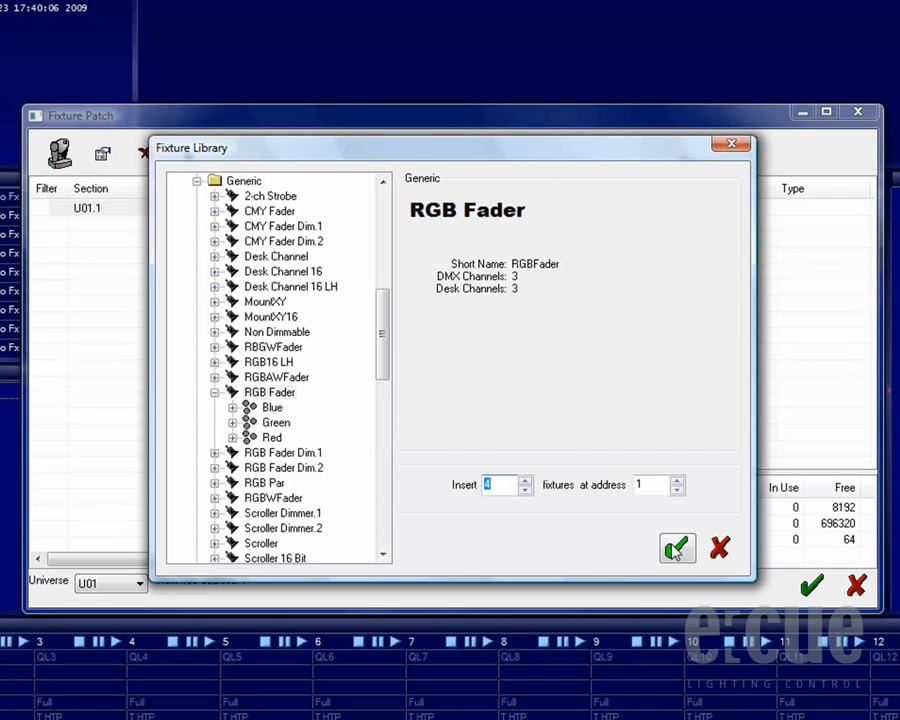
left_click(676, 548)
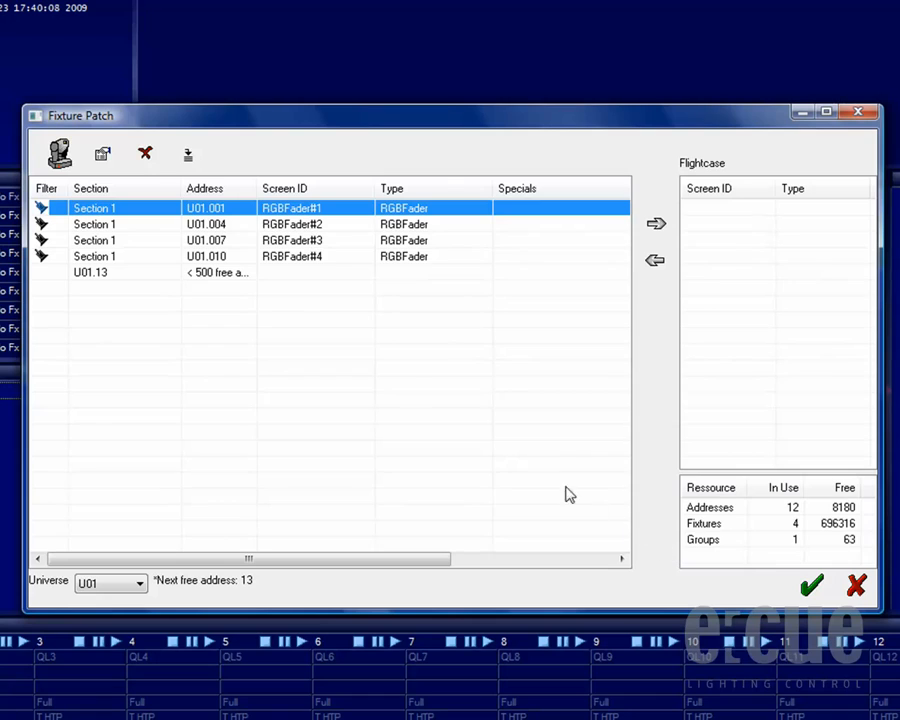
Accept the patch so RGBFader#1 to #4 appear in the main window
left_click(230, 224)
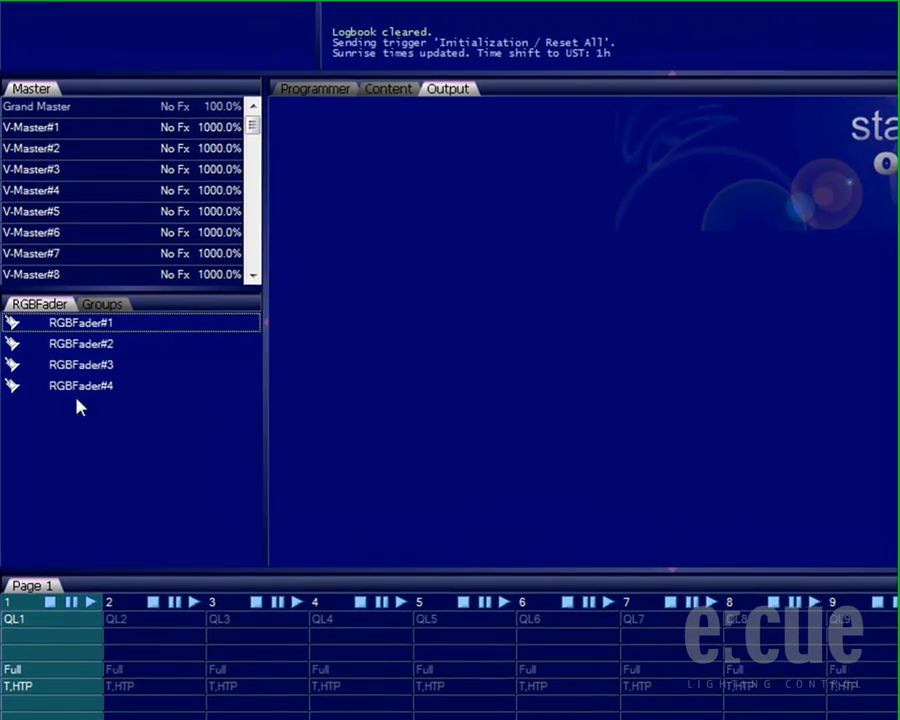
mouse_move(44, 392)
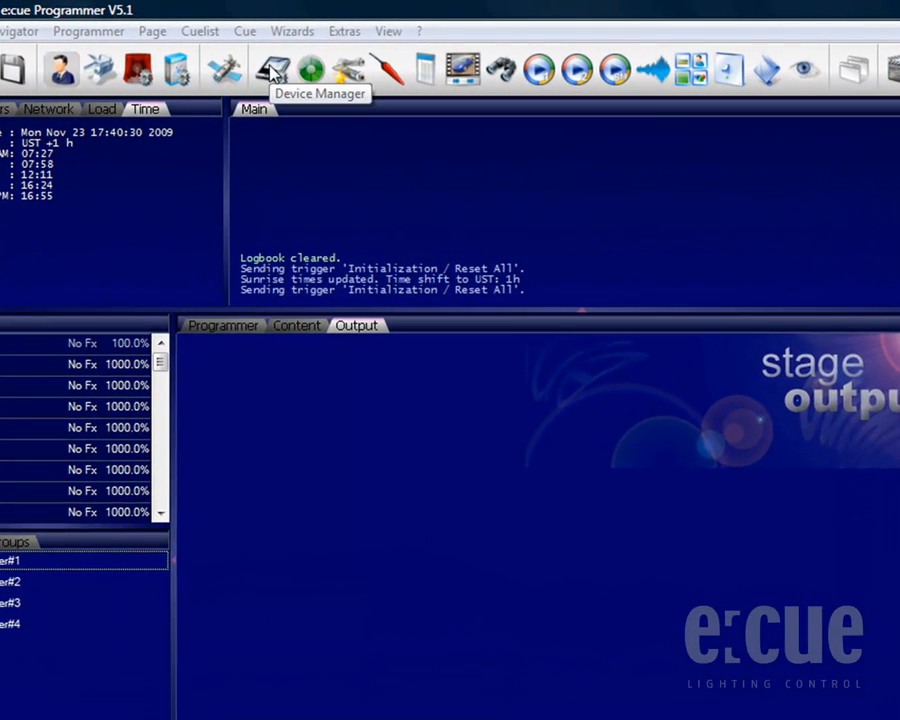
Add a butler xt DMX output device from Device Manager, reaching its properties at 192.168.123.1
left_click(268, 68)
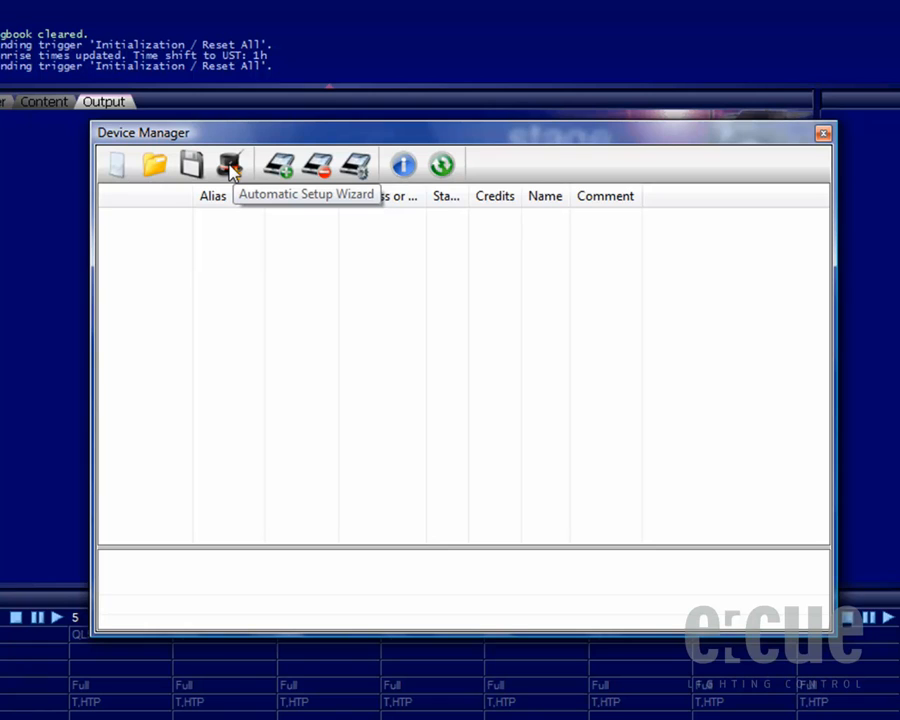
mouse_move(284, 164)
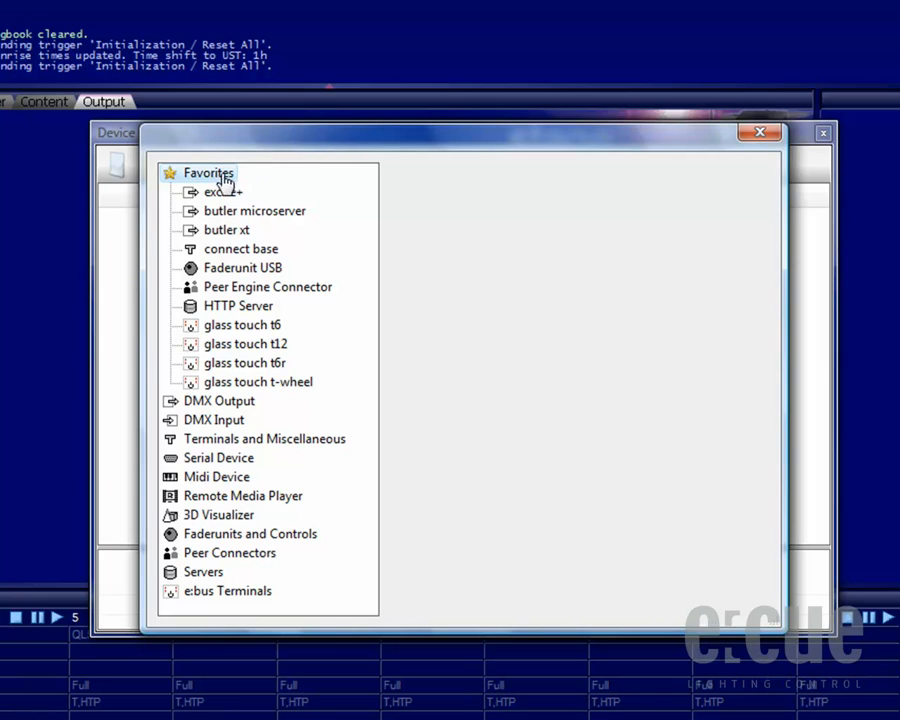
mouse_move(228, 412)
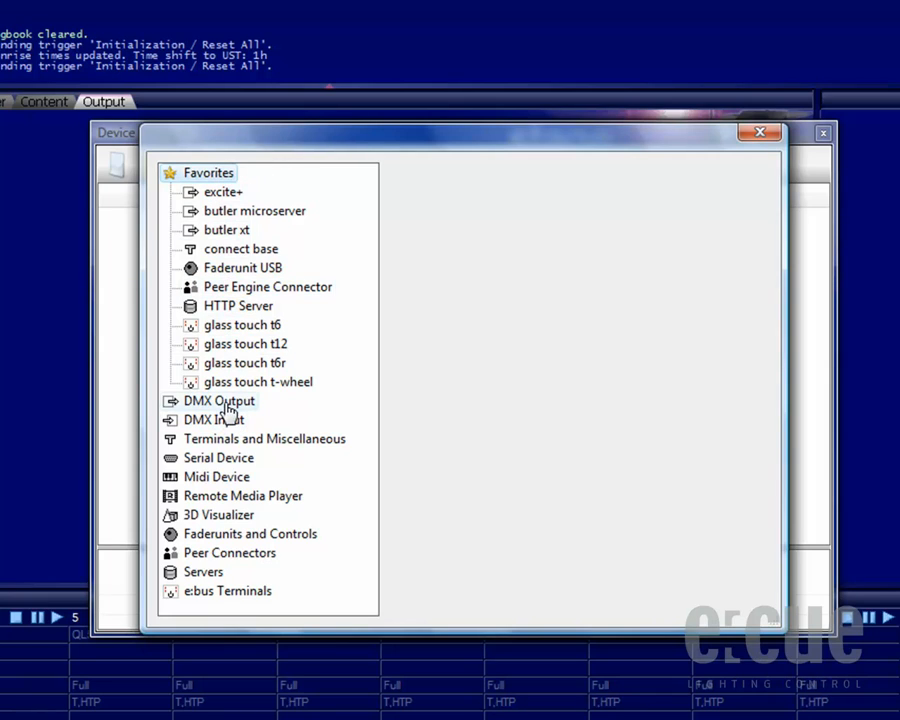
mouse_move(224, 448)
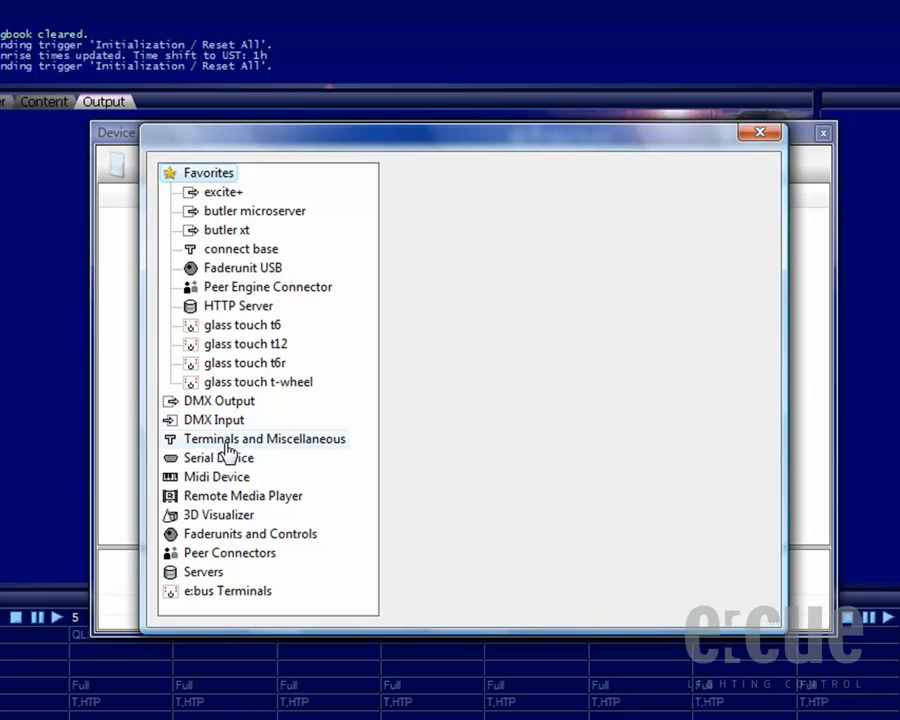
mouse_move(228, 522)
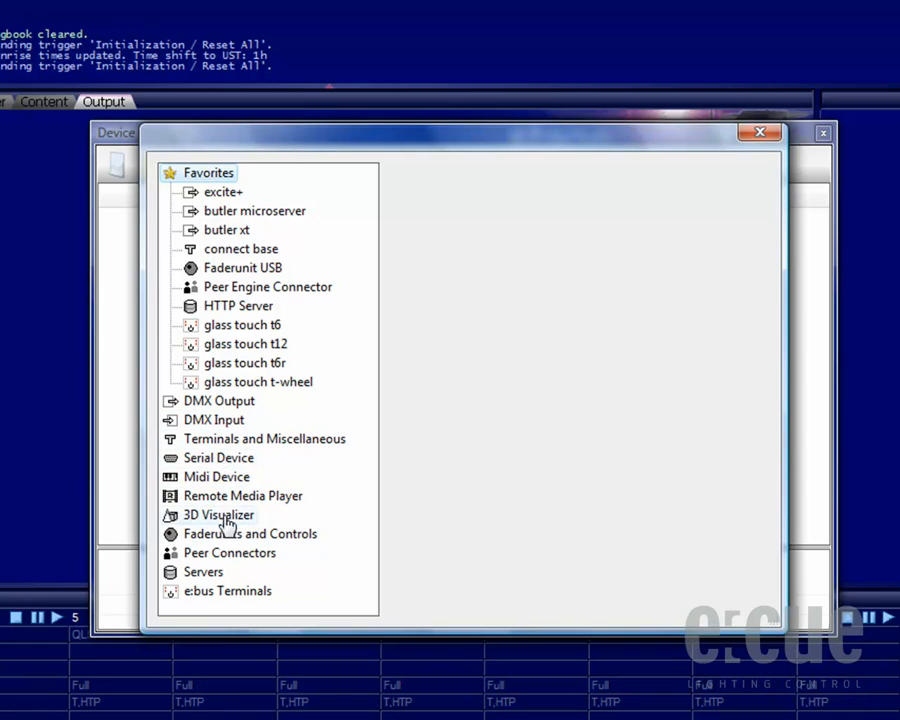
mouse_move(228, 412)
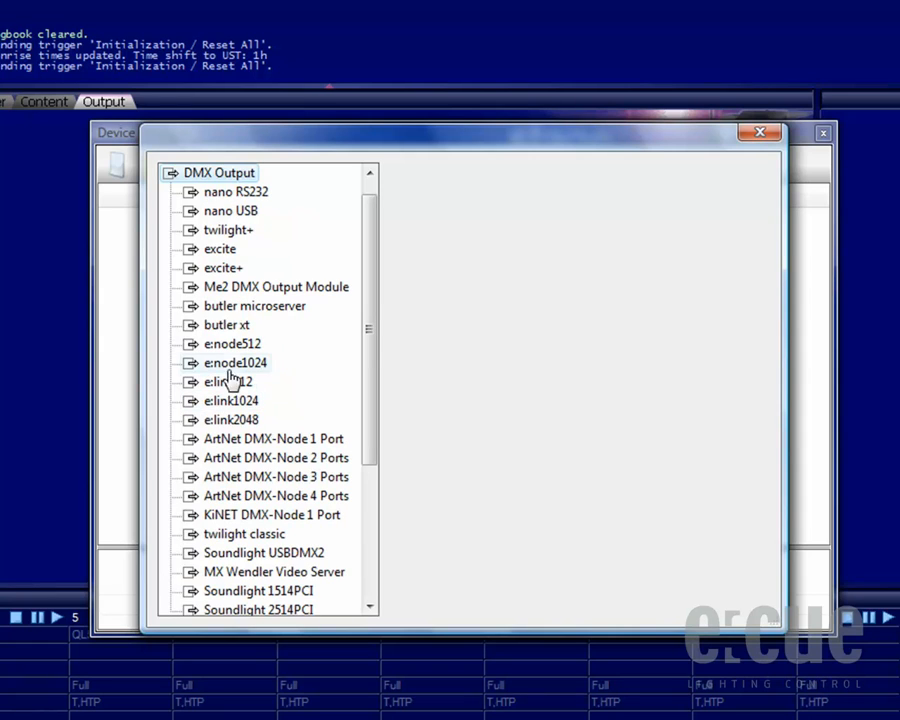
left_click(226, 324)
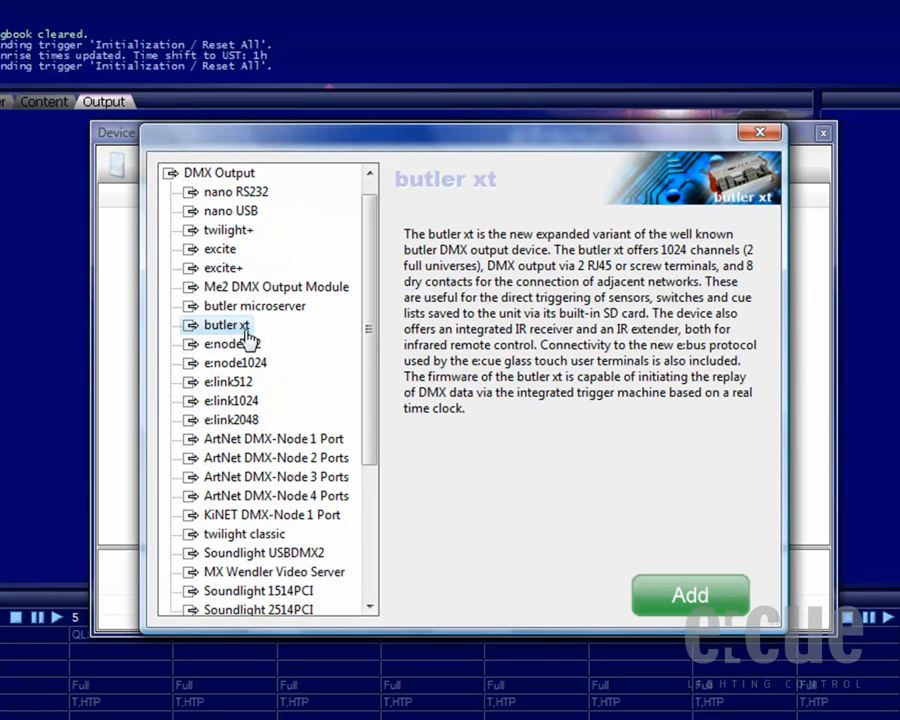
left_click(690, 596)
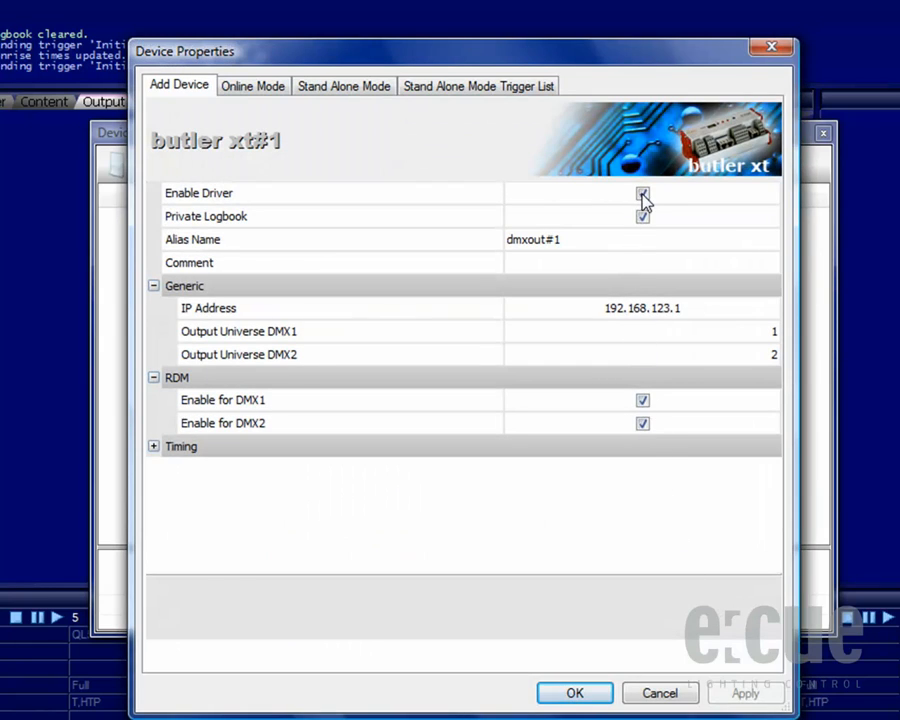
Enable the butler xt driver and confirm dmxout#1 at 192.168.123.1 for U01 and U02
left_click(640, 192)
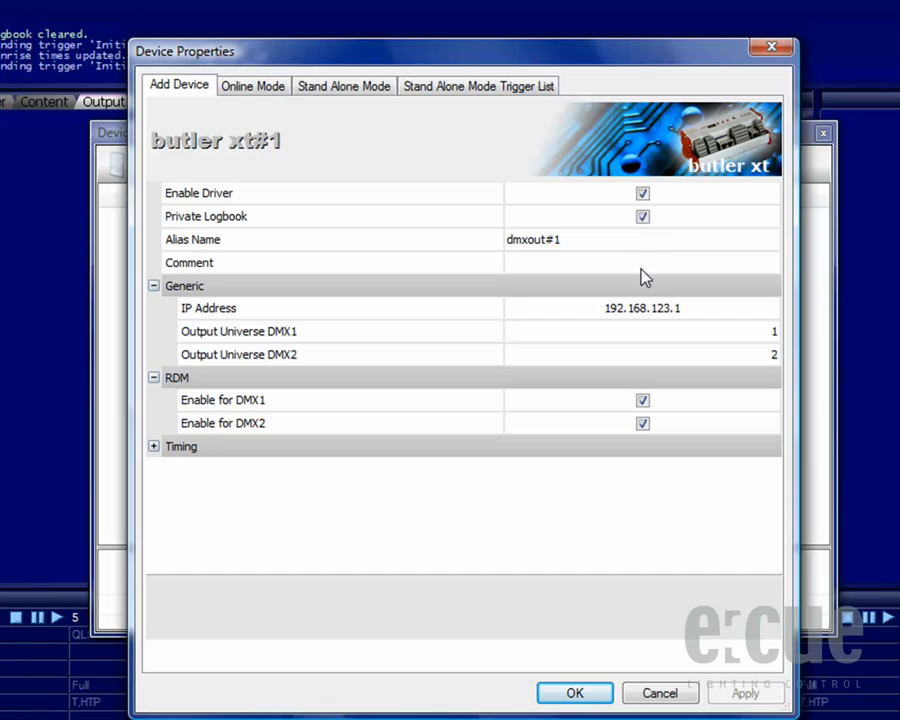
mouse_move(646, 320)
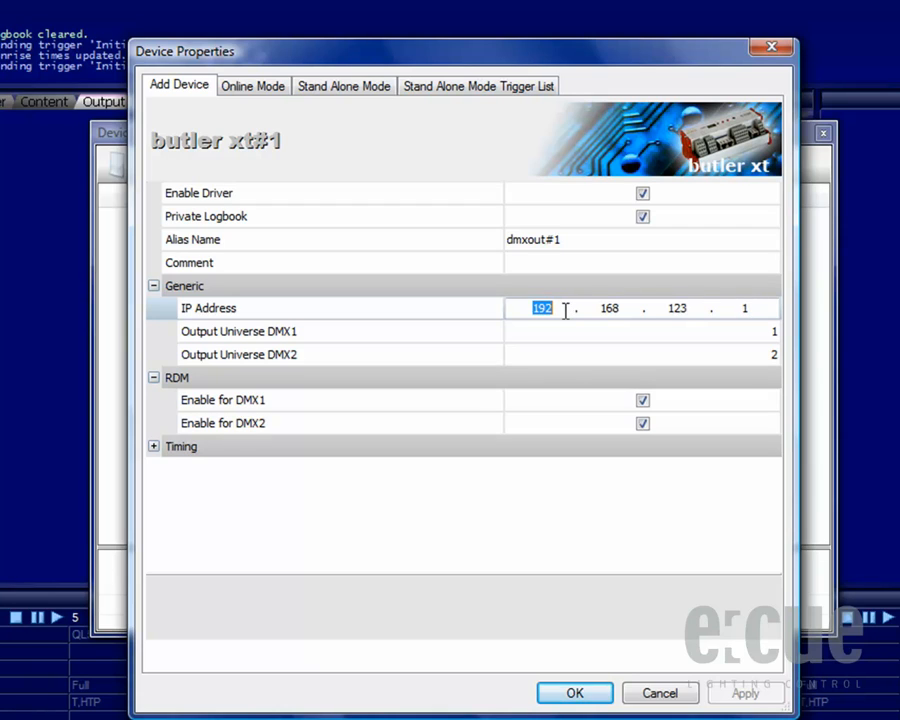
mouse_move(696, 308)
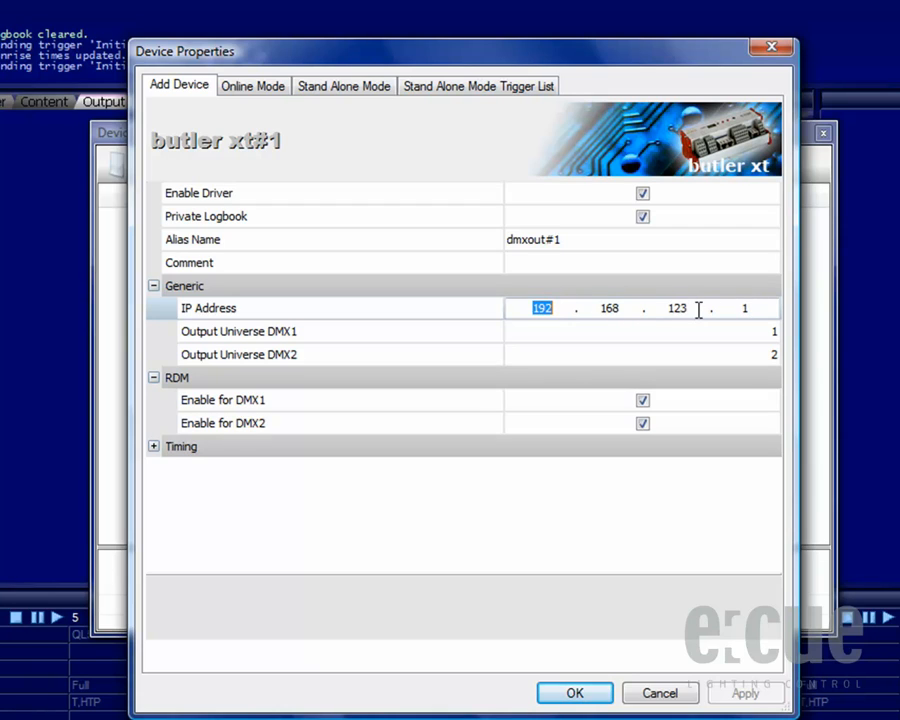
mouse_move(760, 308)
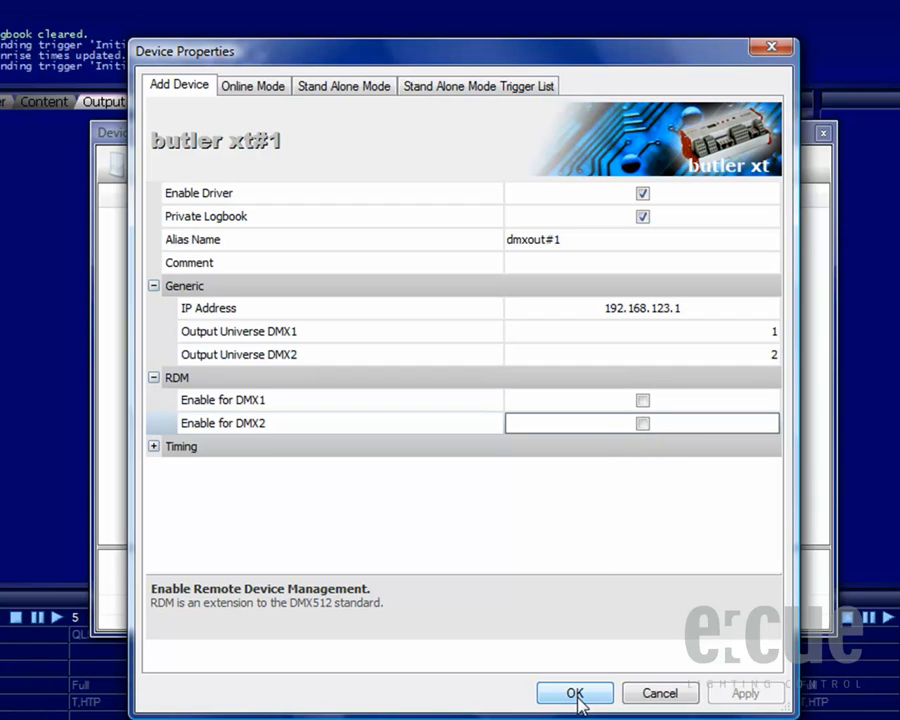
left_click(574, 692)
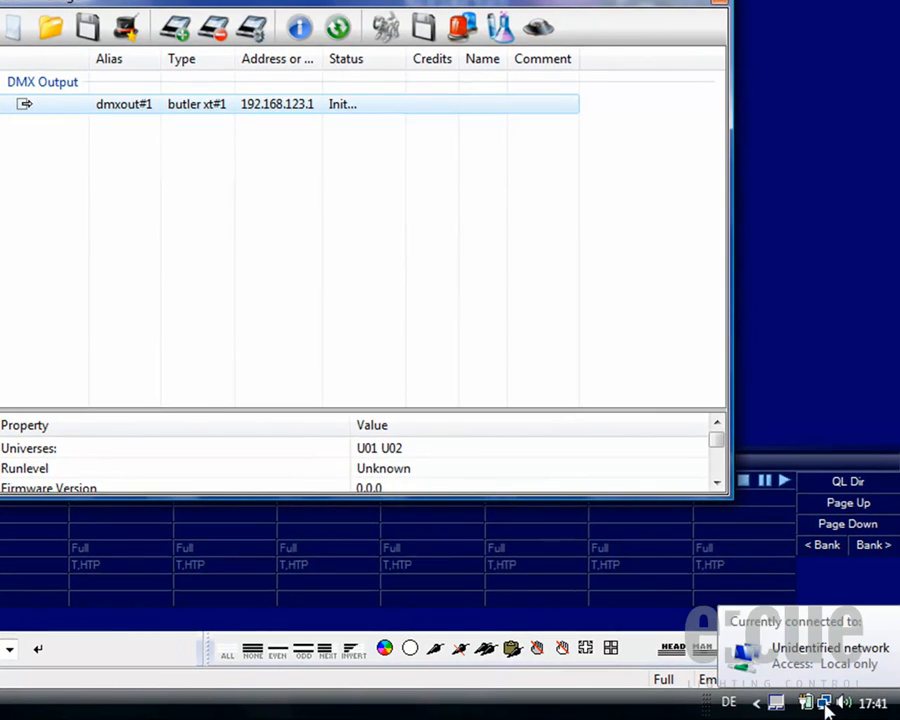
Reach the Local Area Connection's TCP/IPv4 properties via its status and properties dialogs
left_click(816, 696)
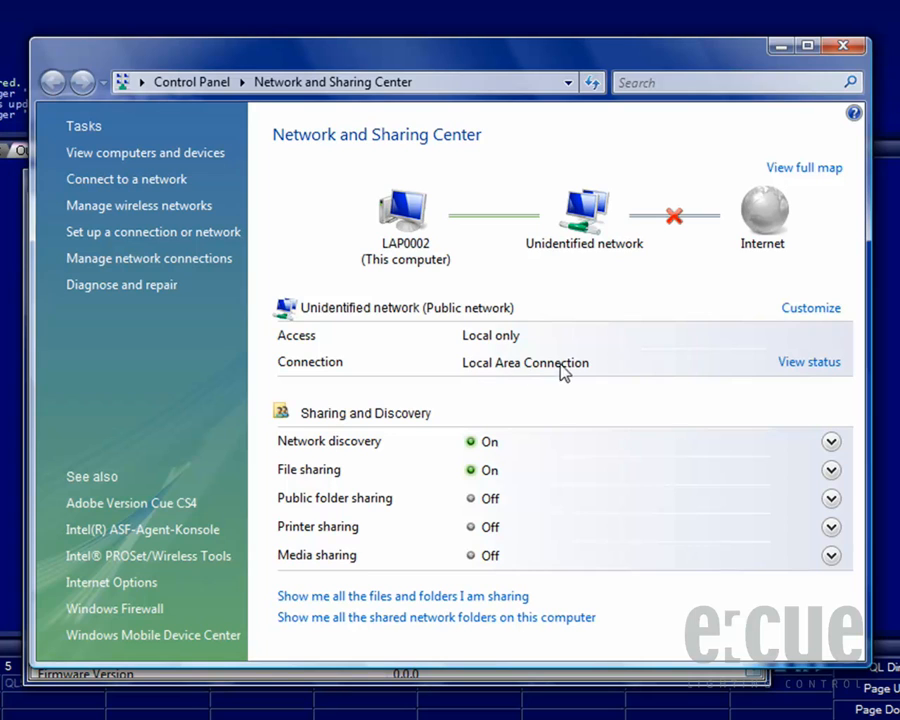
mouse_move(808, 368)
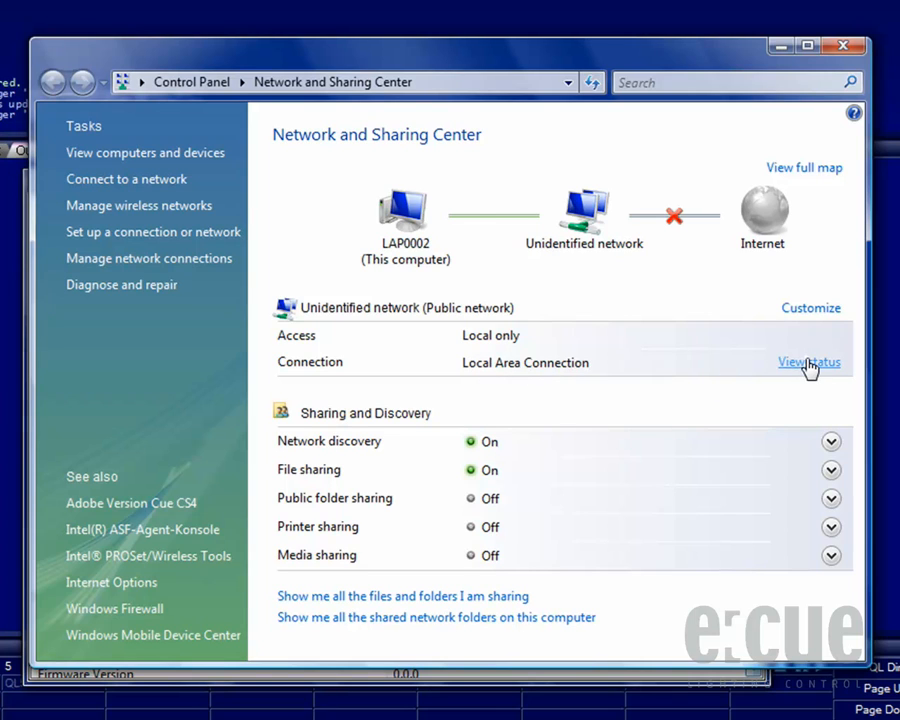
left_click(808, 362)
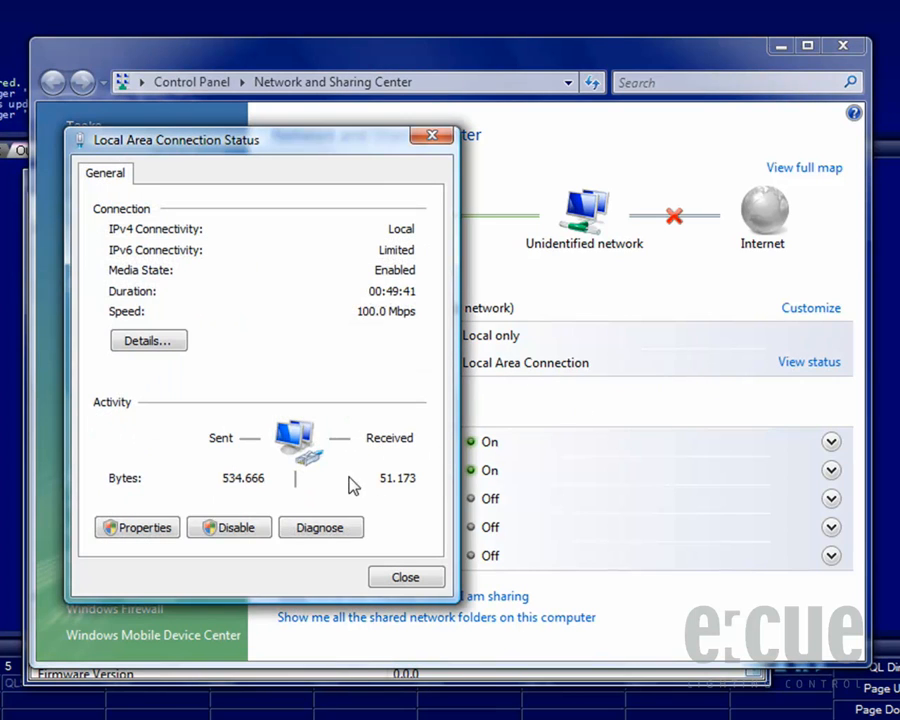
left_click(136, 528)
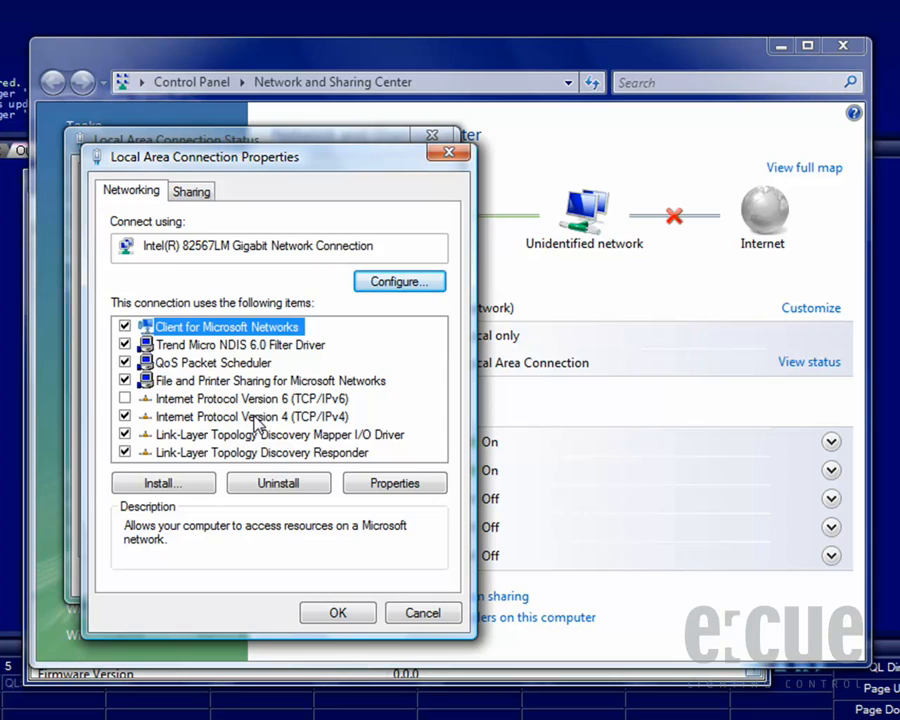
left_click(250, 416)
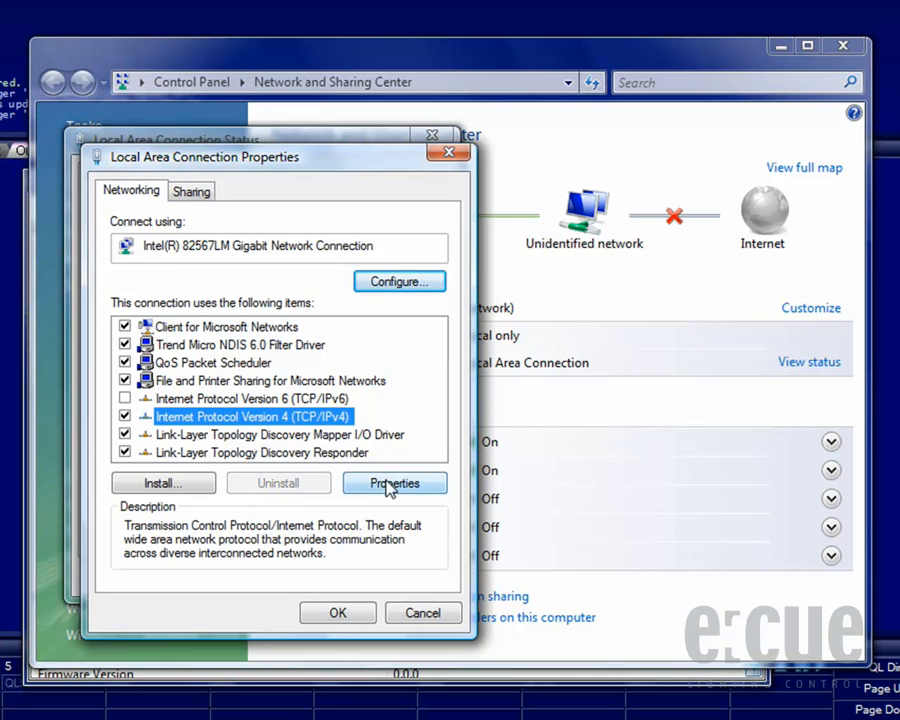
left_click(394, 482)
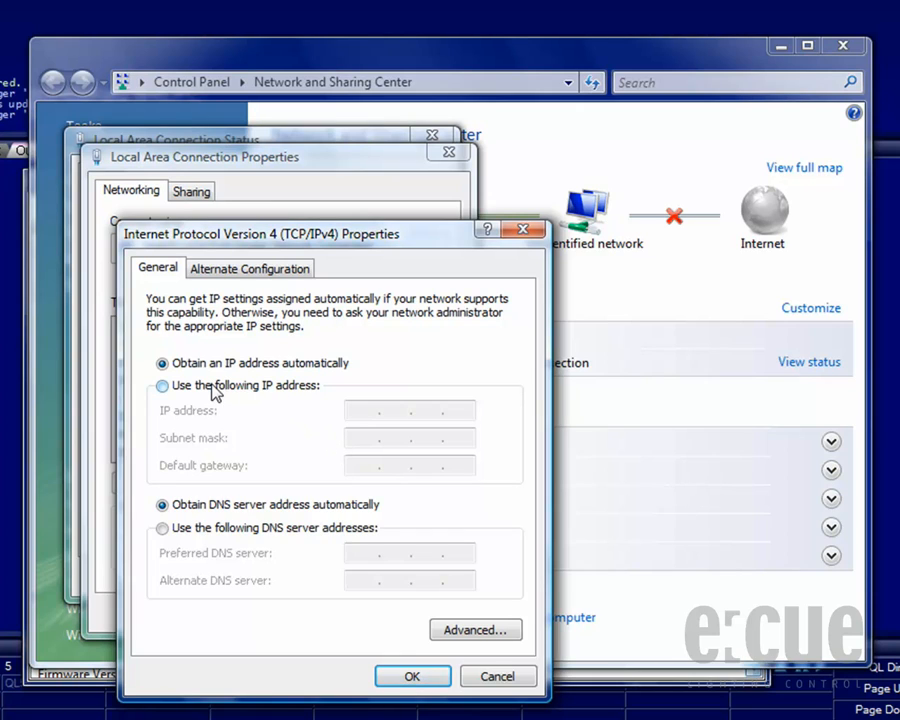
Enter static IP 192.168.123.100 with subnet mask 255.255.255.0
left_click(162, 386)
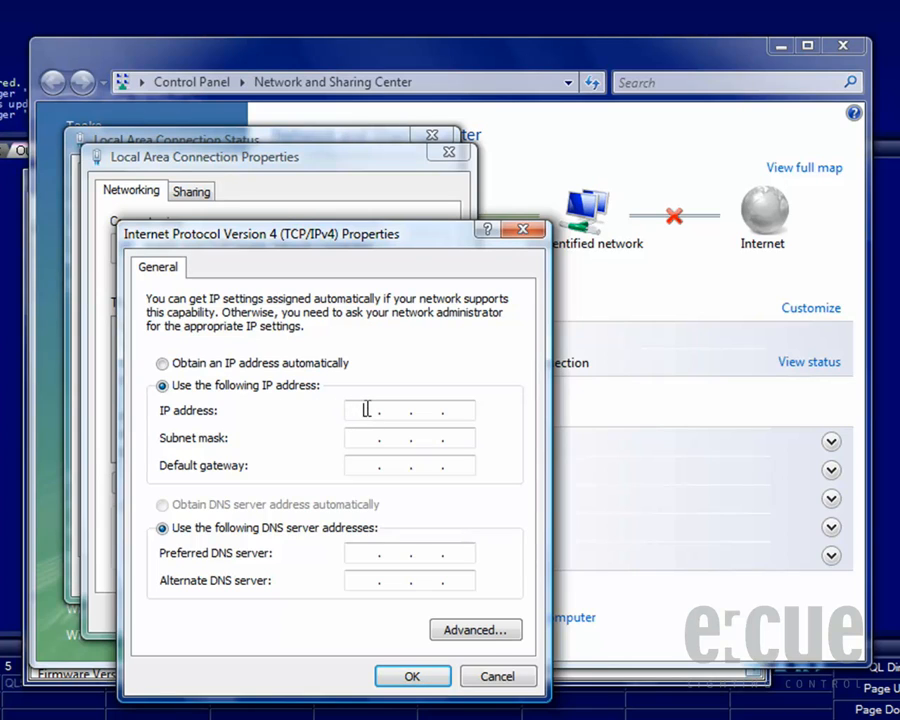
type("192 . 168 . 123 .")
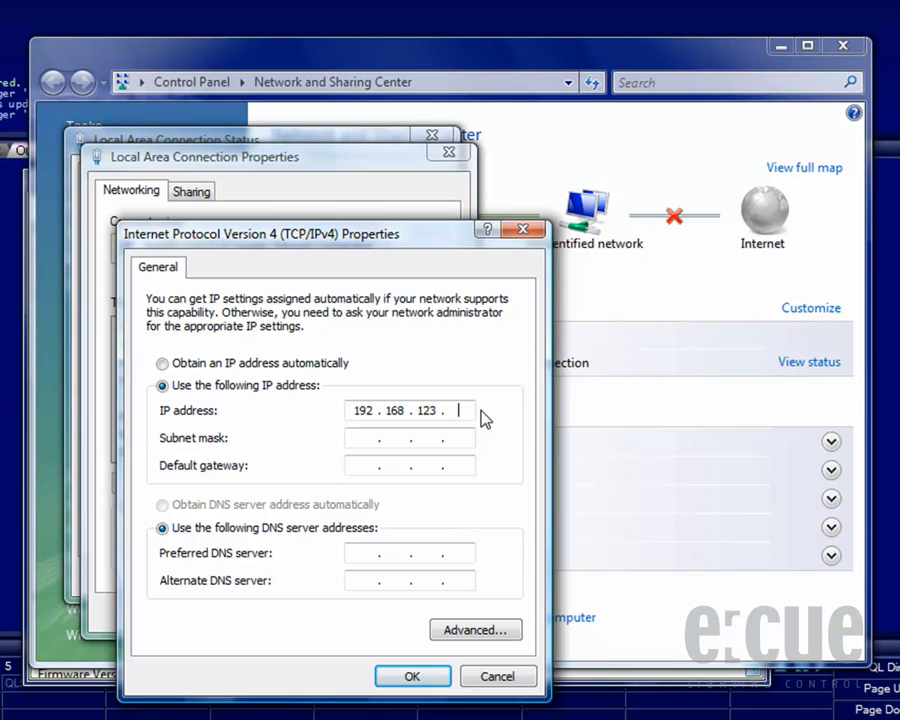
type("100")
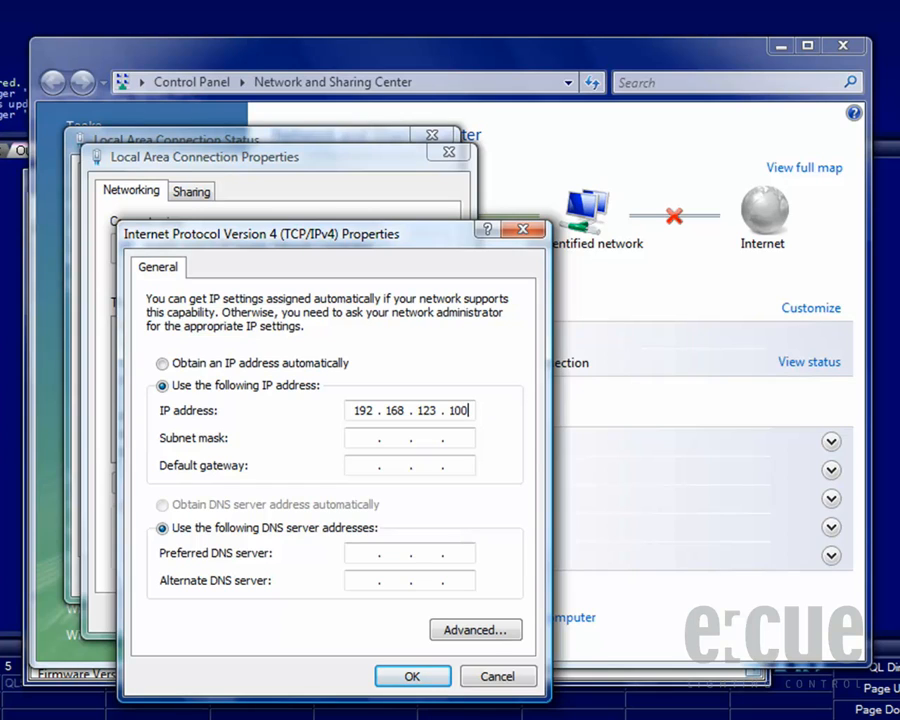
left_click(368, 438)
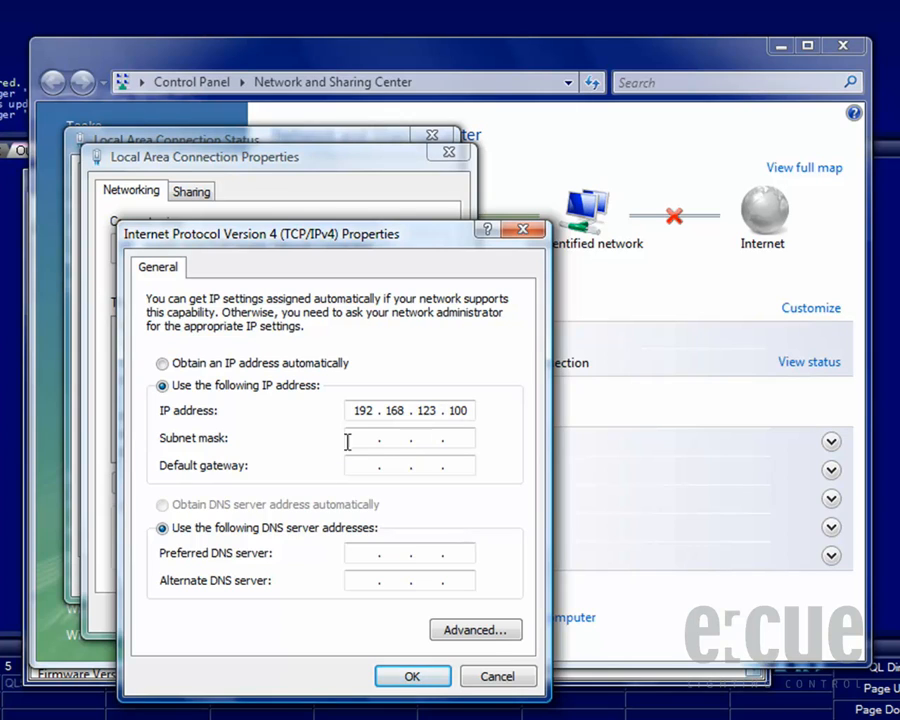
type("255.255.255.0")
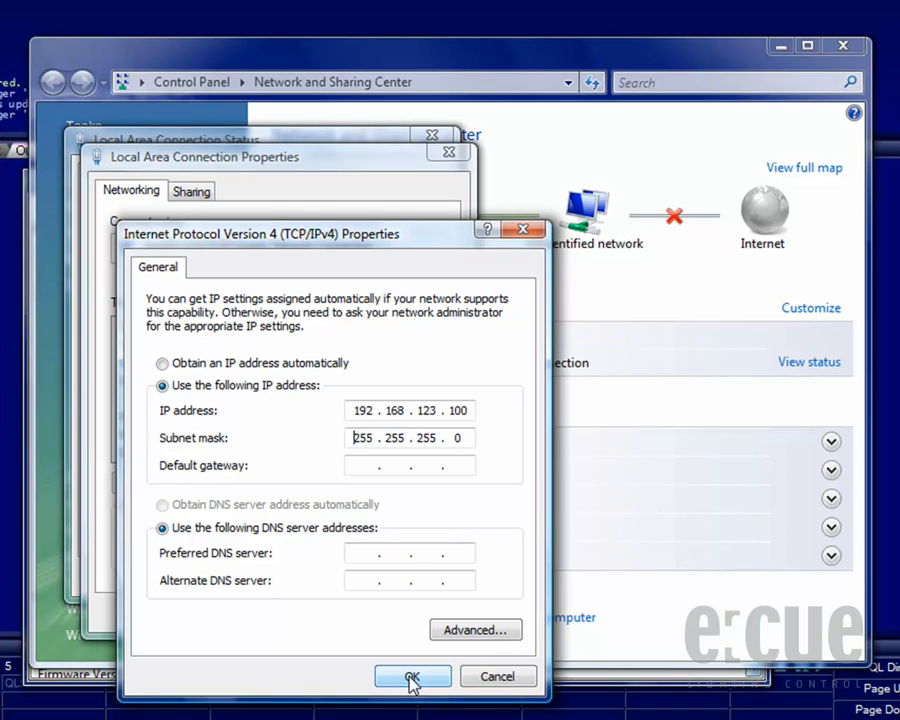
mouse_move(176, 370)
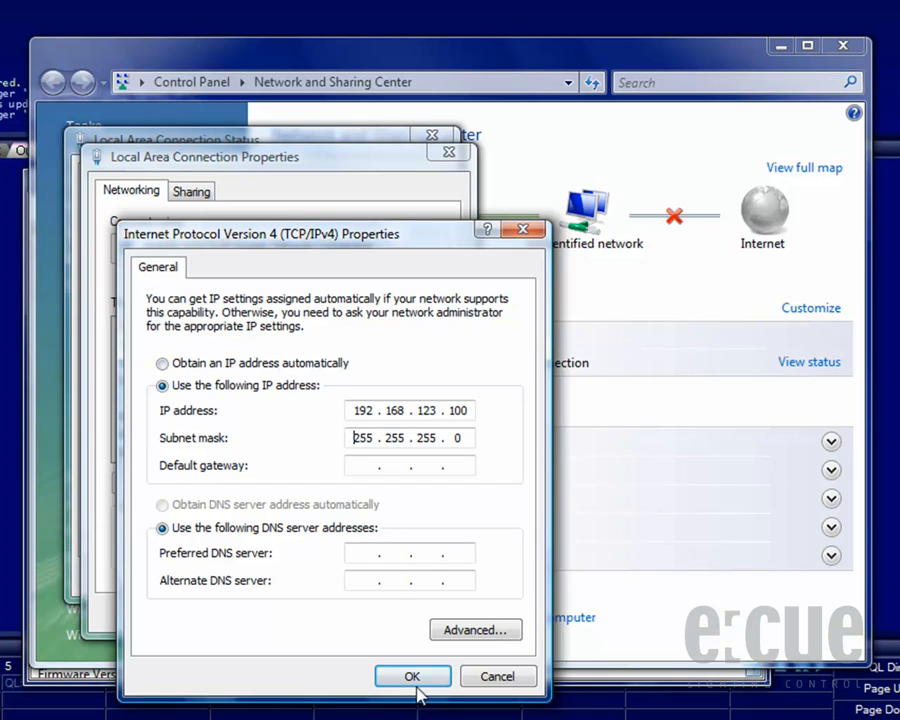
Apply the IPv4 settings and close the connection properties and status windows
left_click(412, 676)
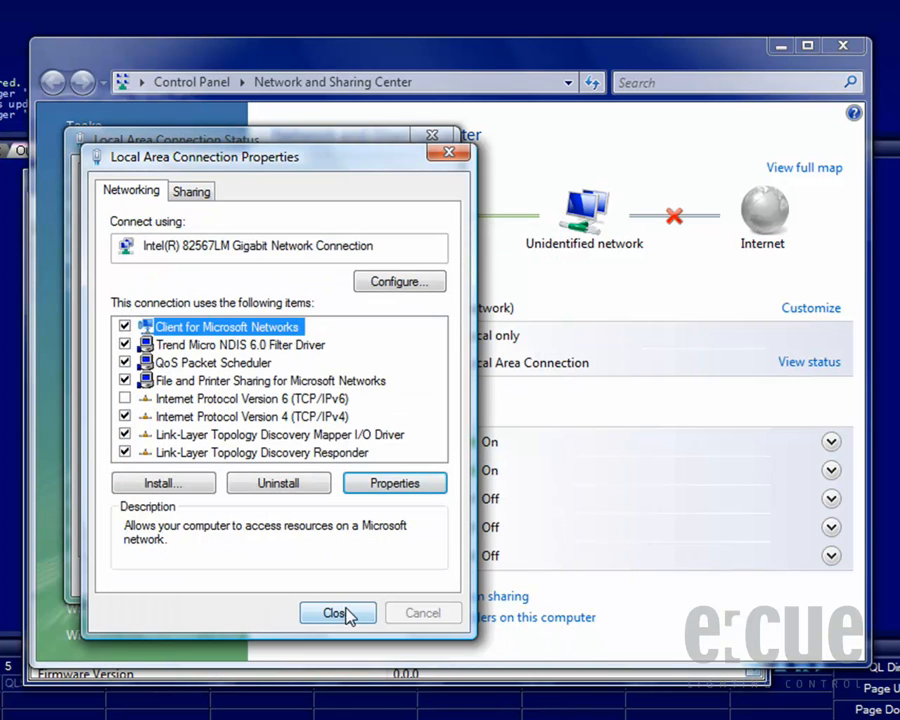
left_click(336, 612)
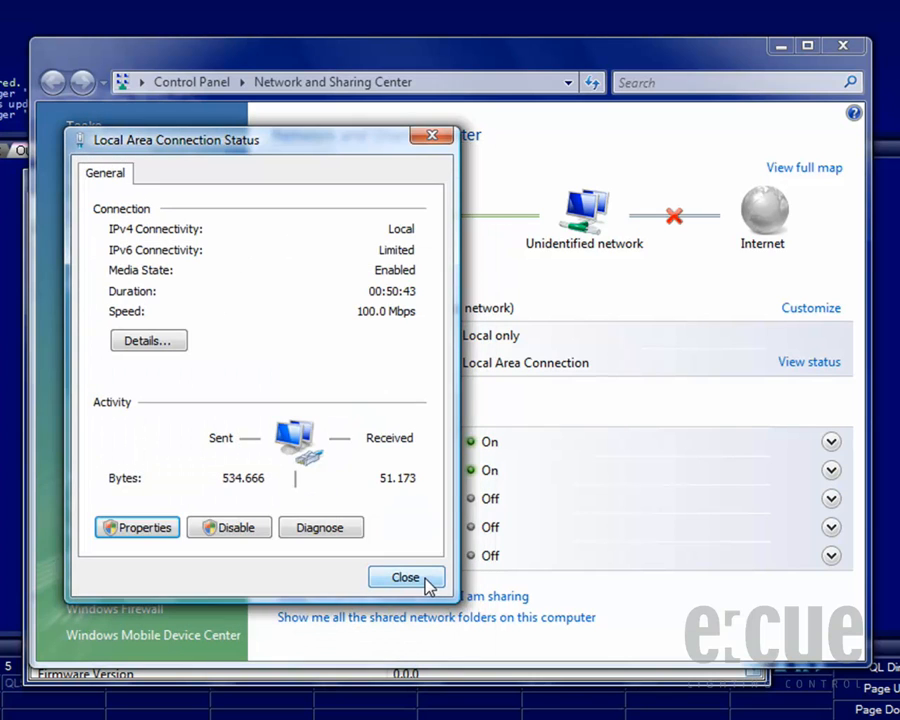
left_click(404, 576)
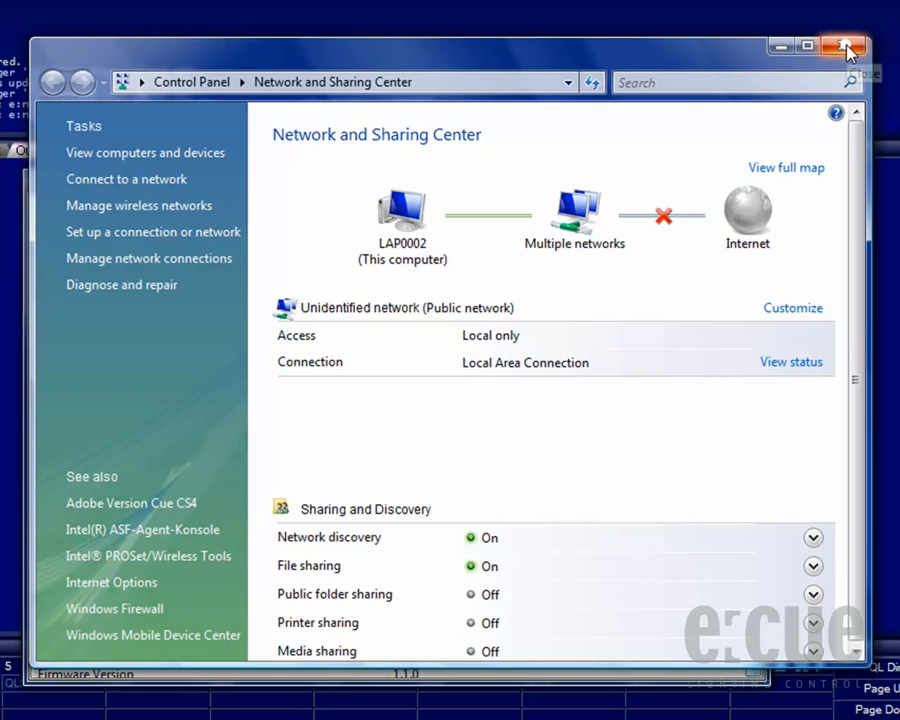
Close Network and Sharing Center; butler xt dmxout#1 shows Online in Device Manager
left_click(840, 38)
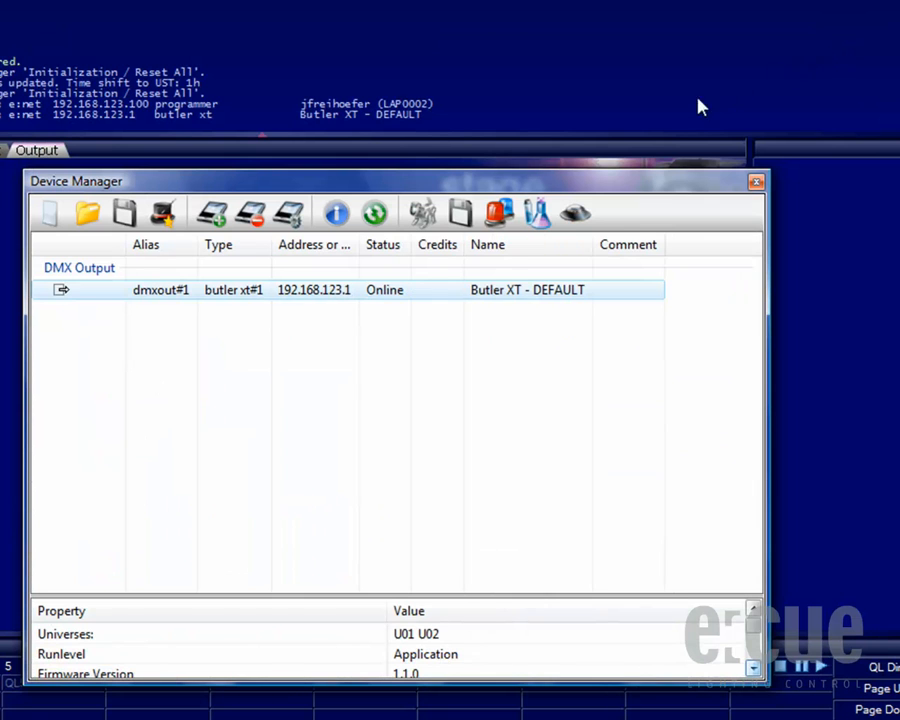
mouse_move(370, 302)
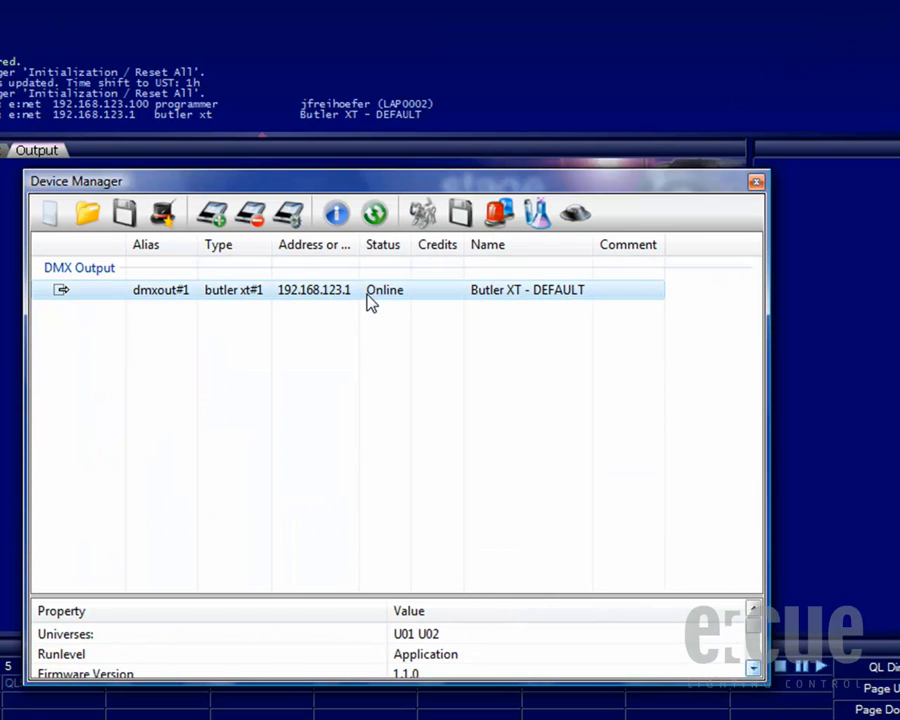